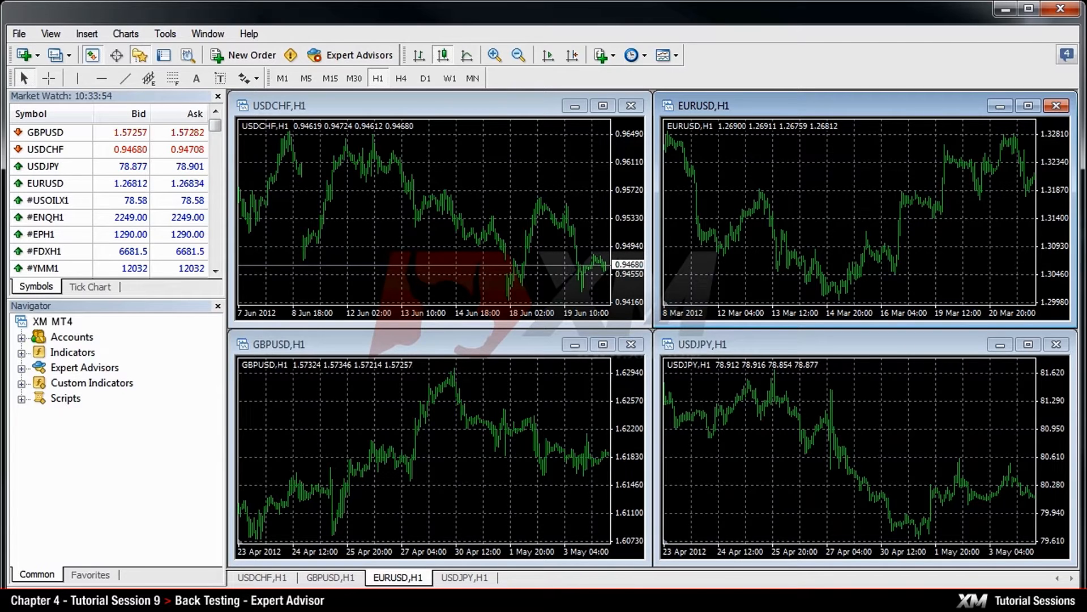
- Show the Strategy Tester panel below the four currency charts
key(ctrl+r)
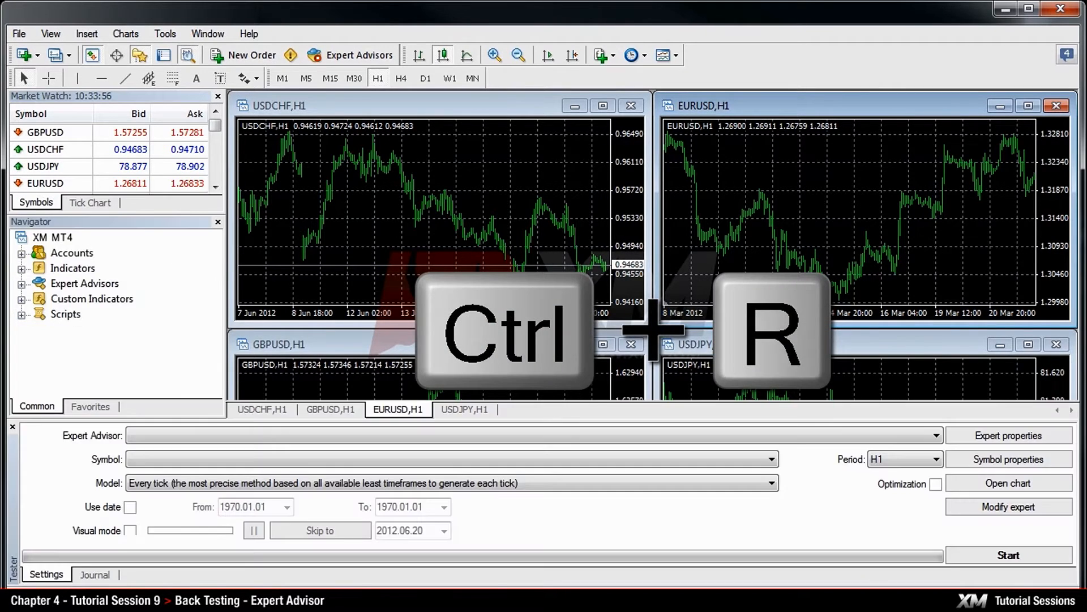
key(ctrl+r)
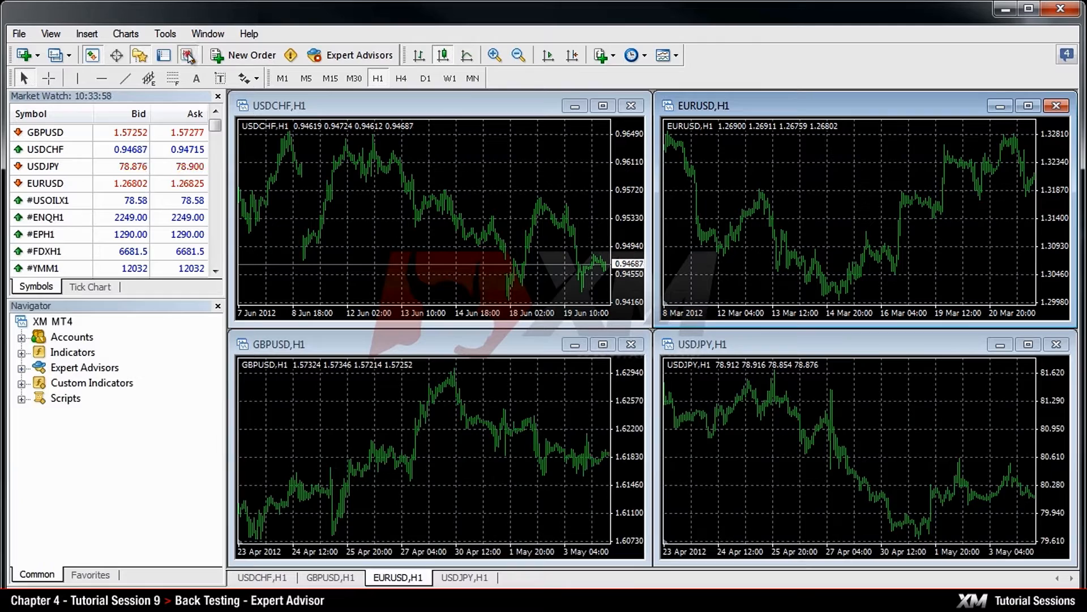
click(187, 55)
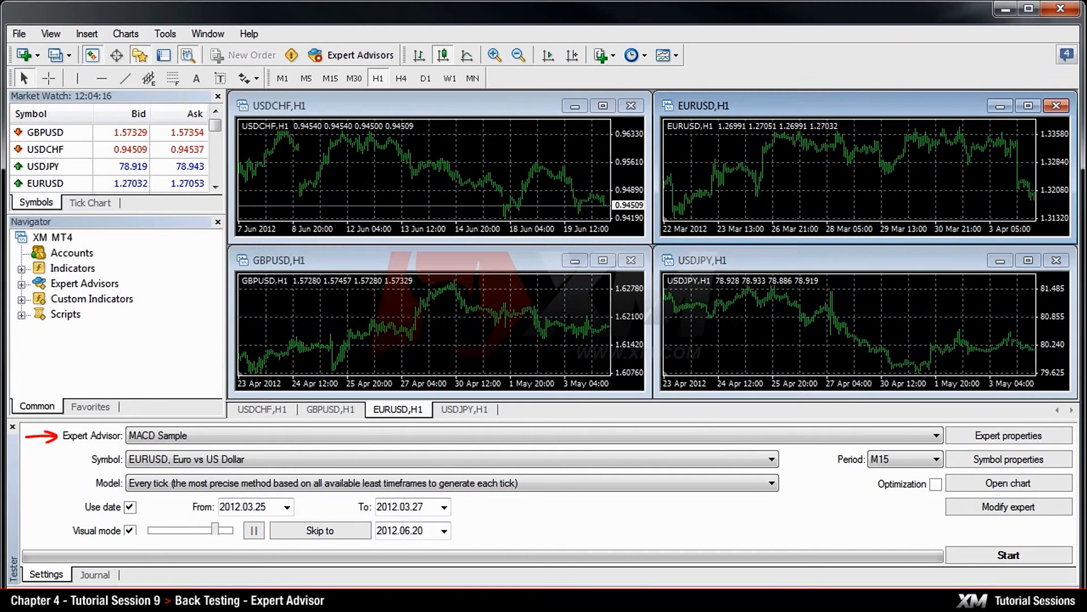
click(936, 435)
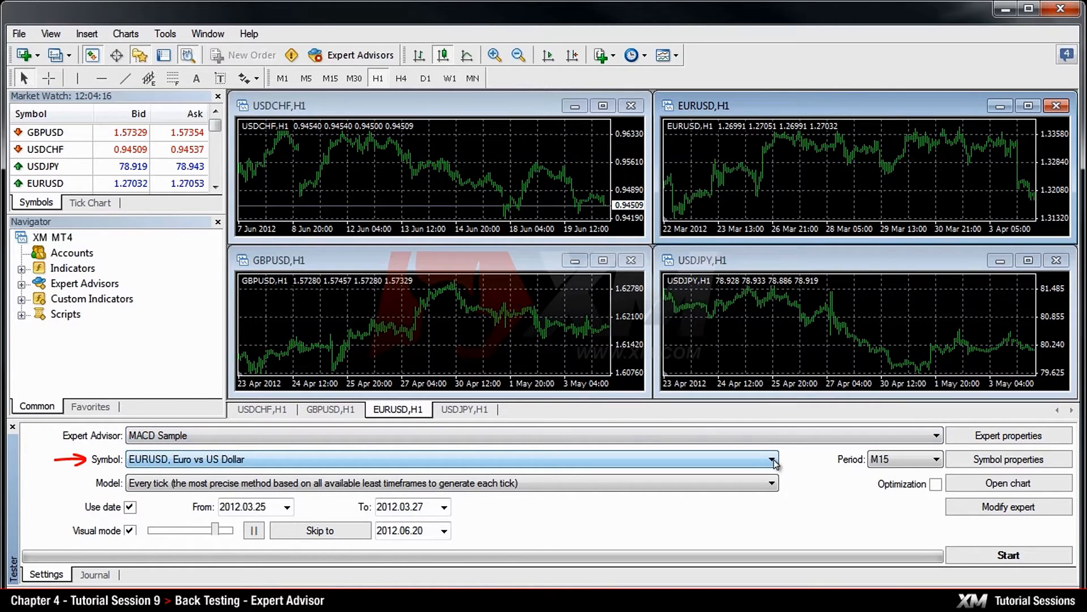
click(773, 458)
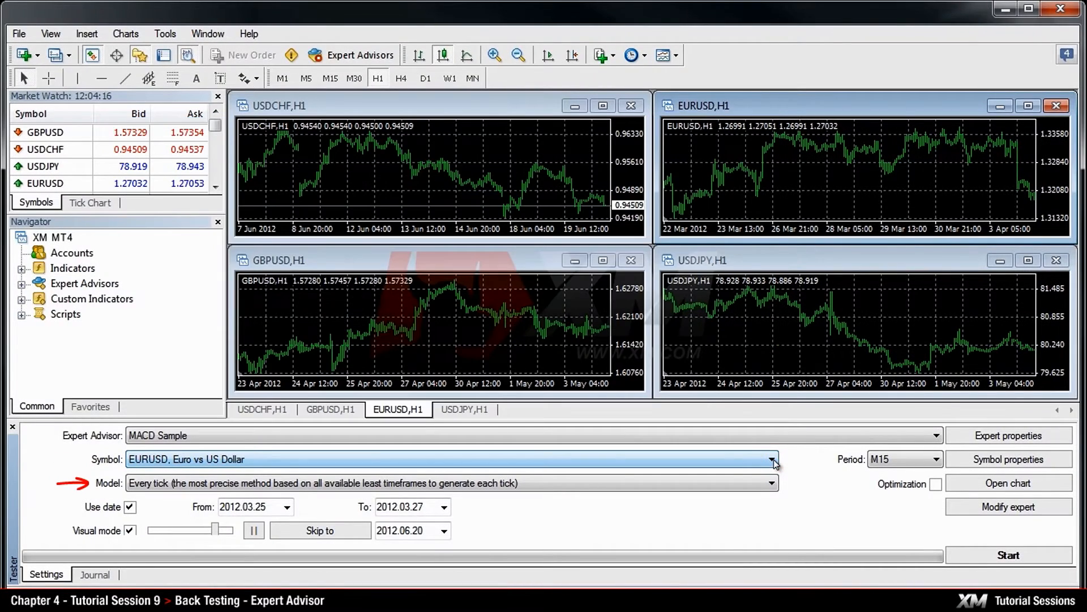
click(773, 482)
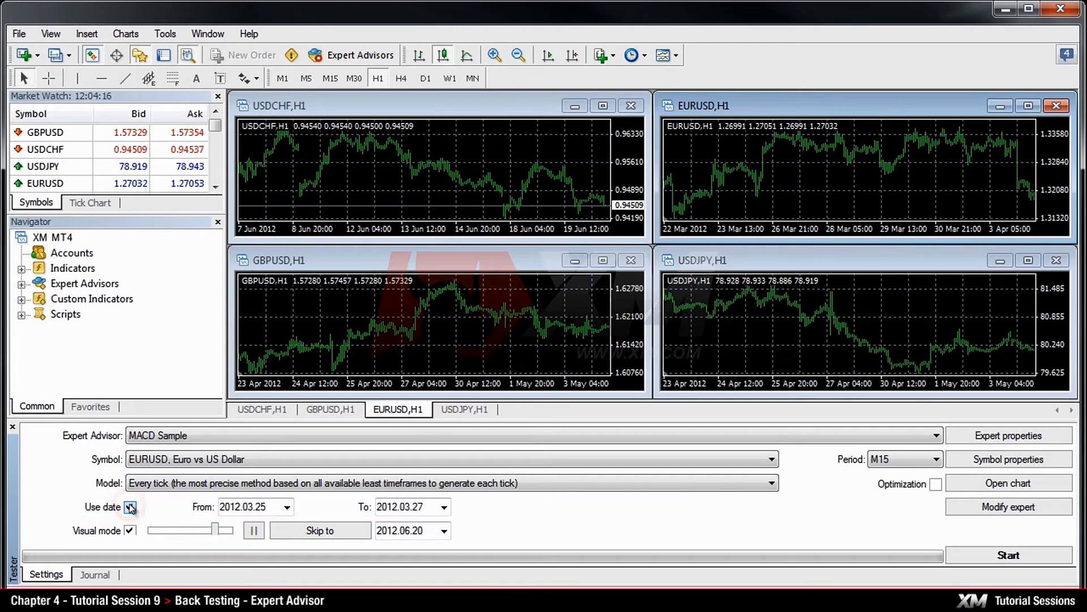
- Test 2012.03.25–2012.03.27 with visual mode on at maximum playback speed
click(287, 506)
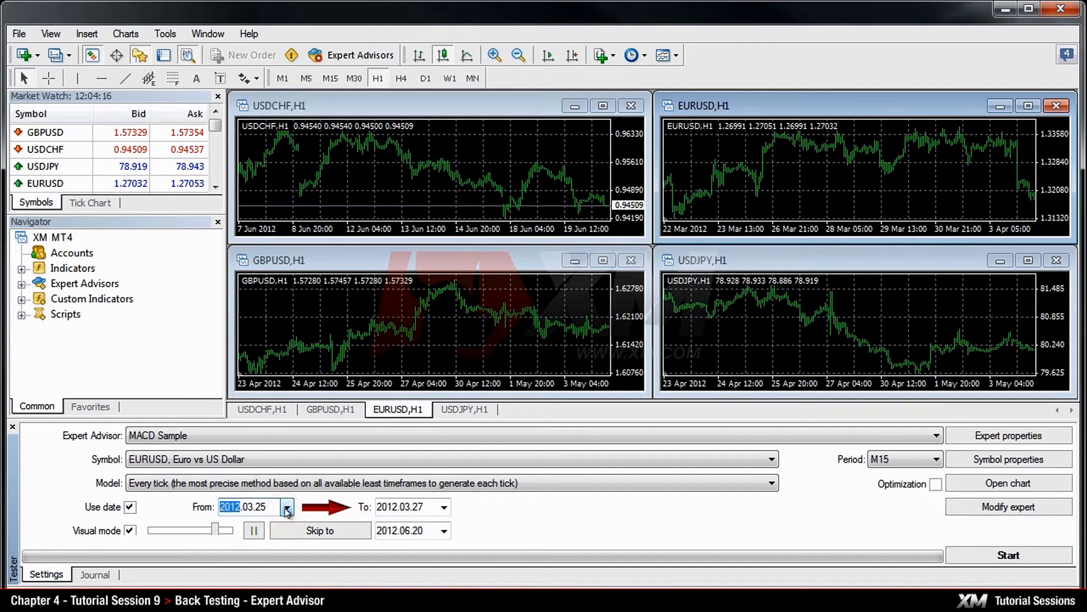
mouse_move(441, 513)
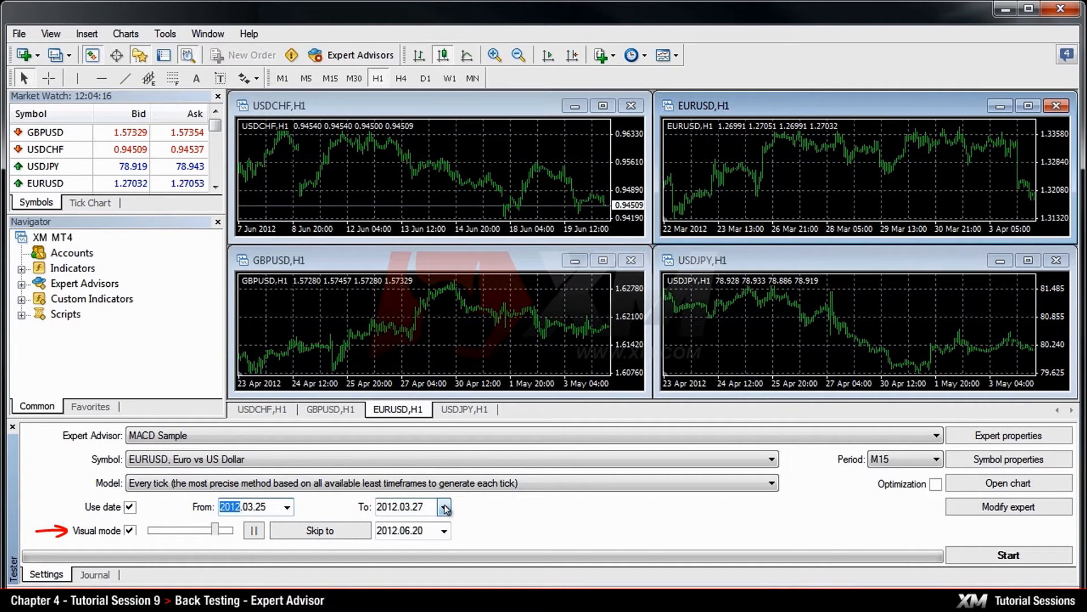
click(129, 531)
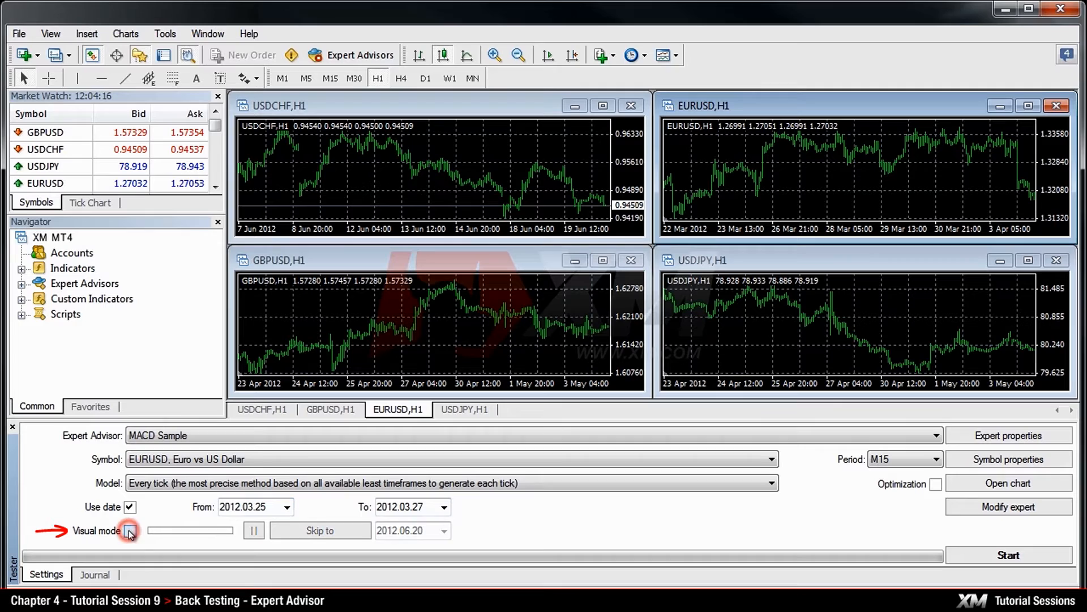
click(130, 531)
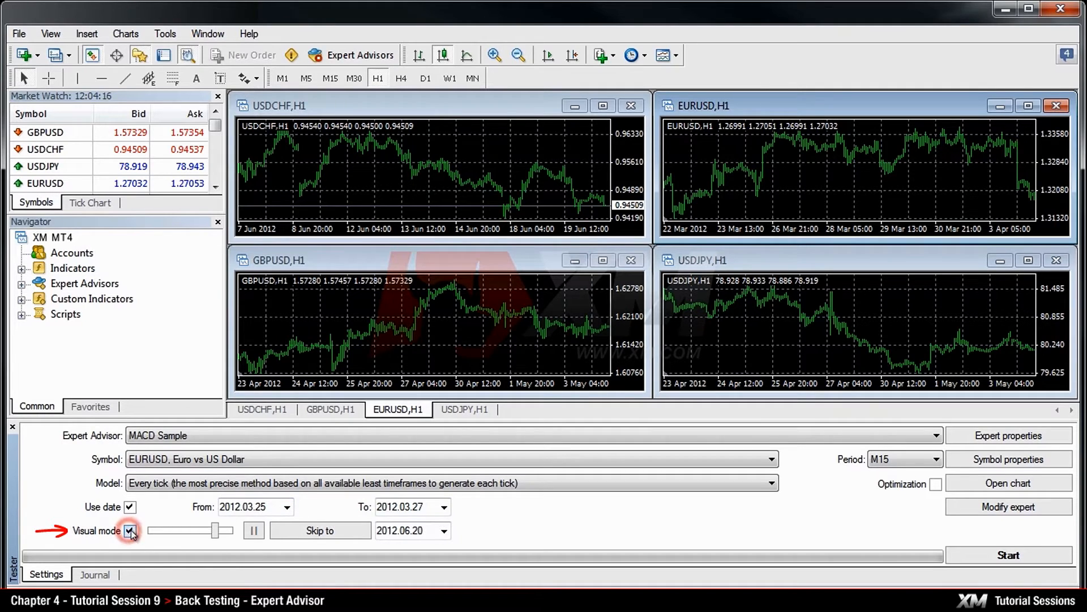
drag(212, 531, 232, 531)
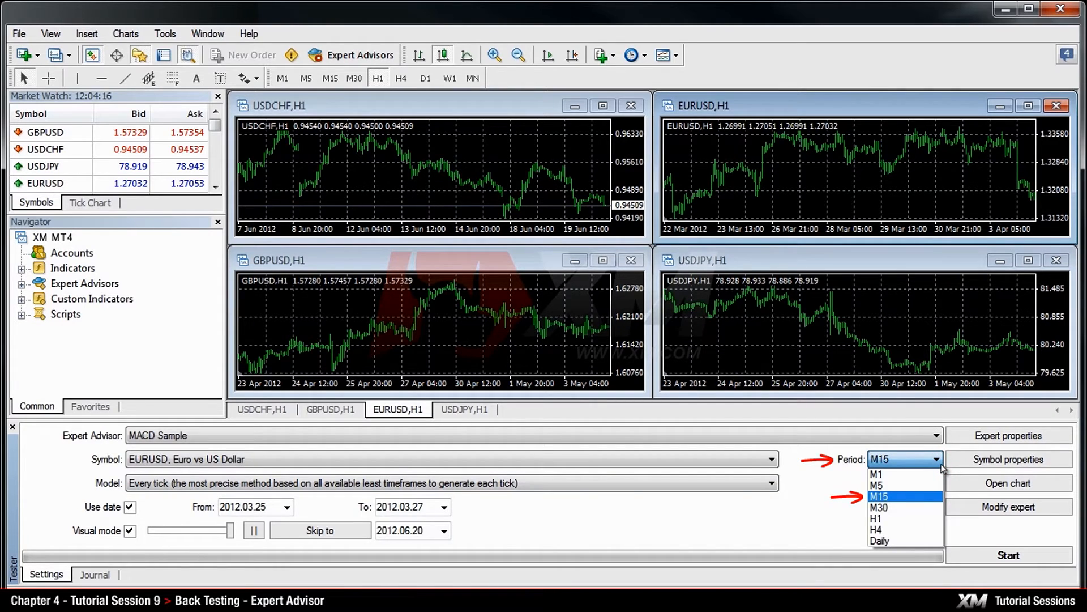
click(878, 495)
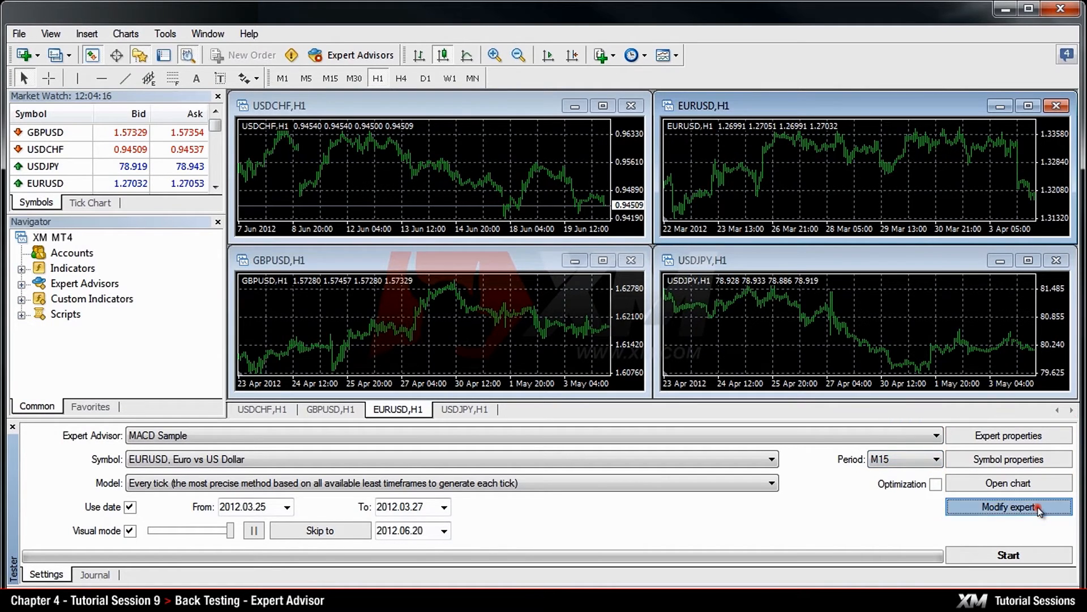
click(1009, 507)
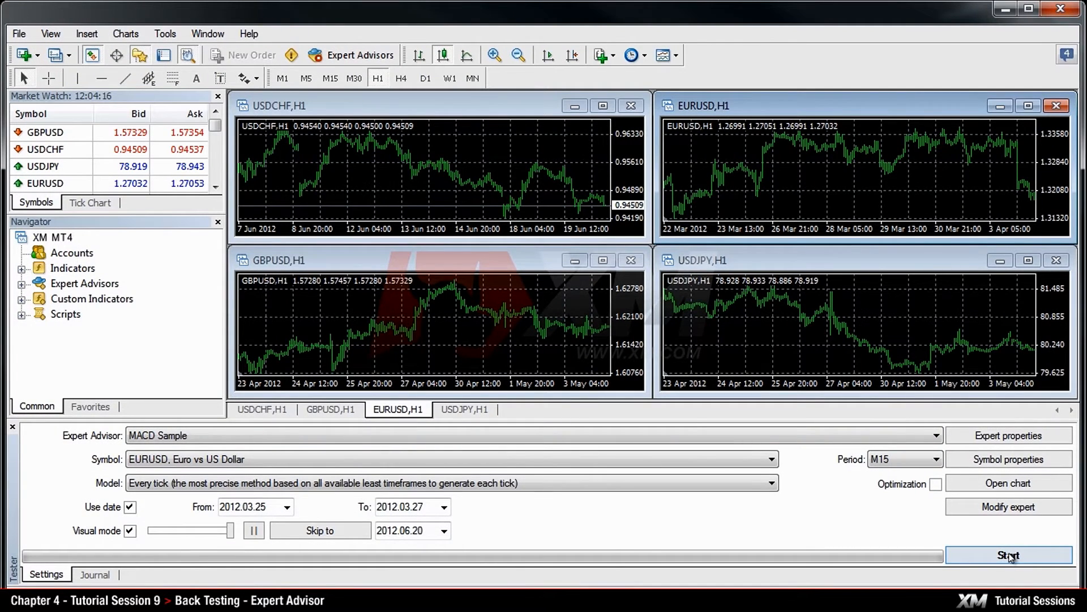
- Run the MACD Sample back-test and list its trades, ending at balance 10005.00
click(1007, 555)
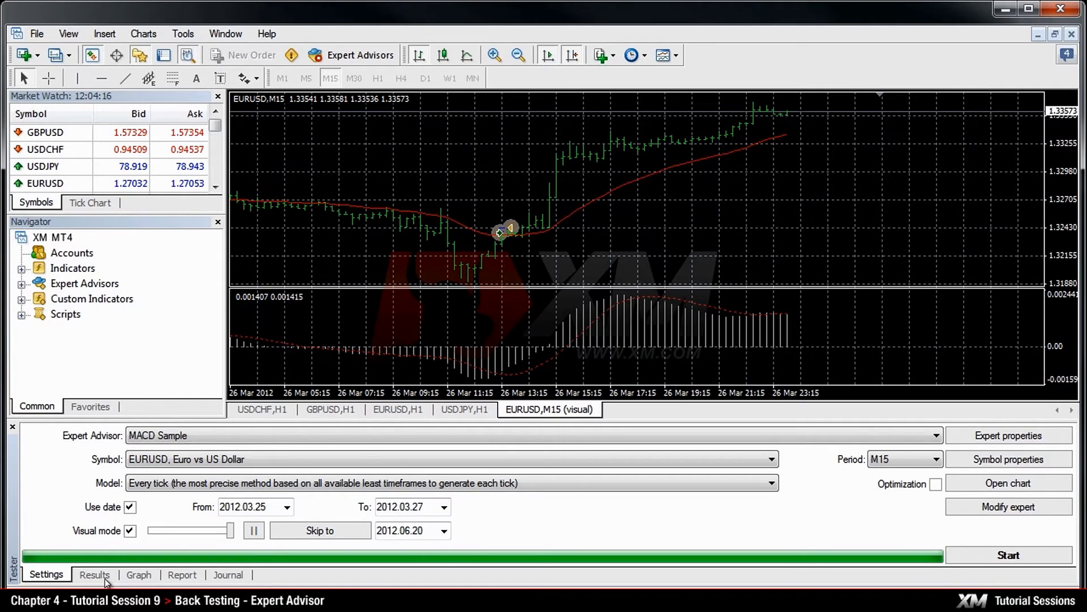
click(94, 574)
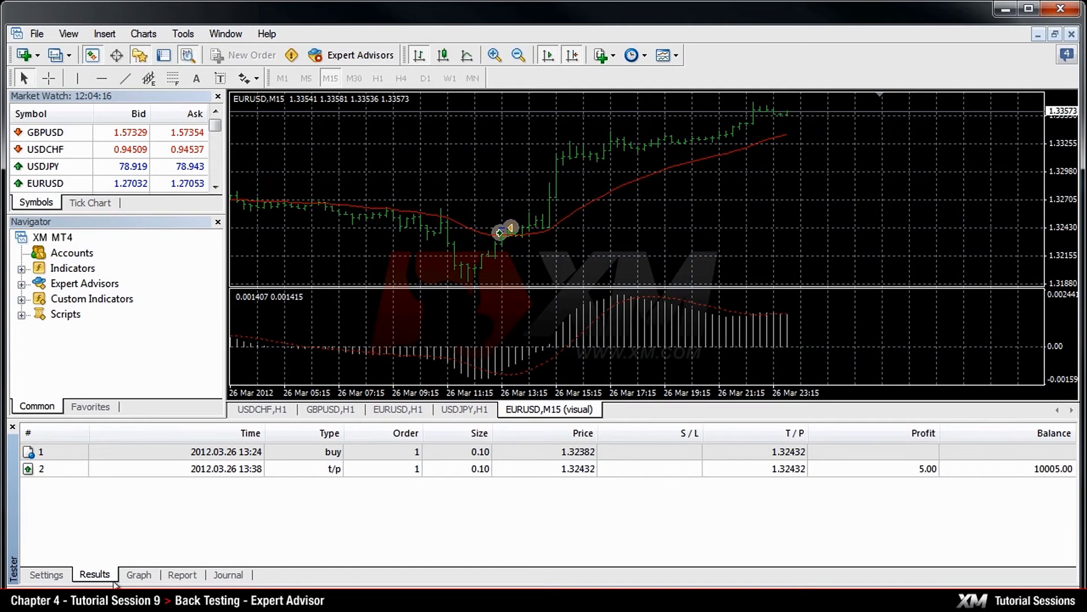
- Review the balance graph, the 5.00 net profit report, and the journal's error 130 entries
click(138, 575)
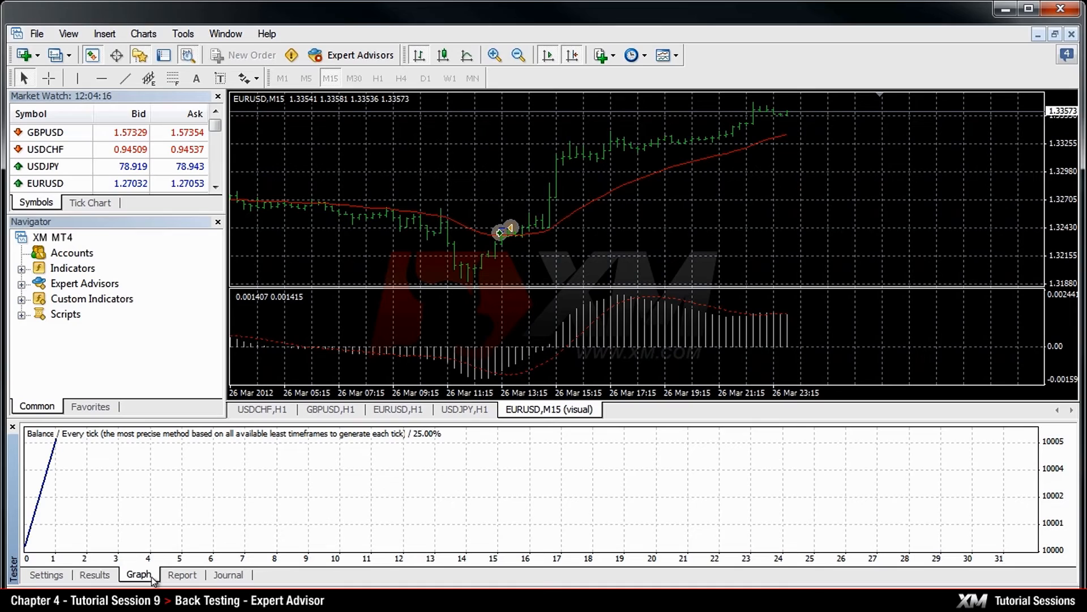
click(182, 574)
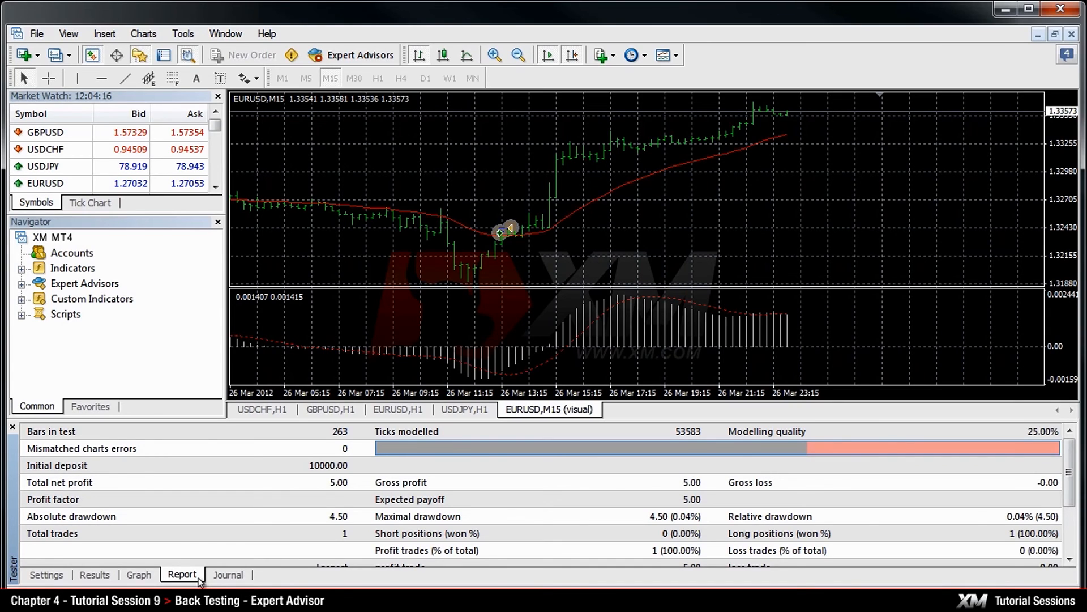
click(228, 575)
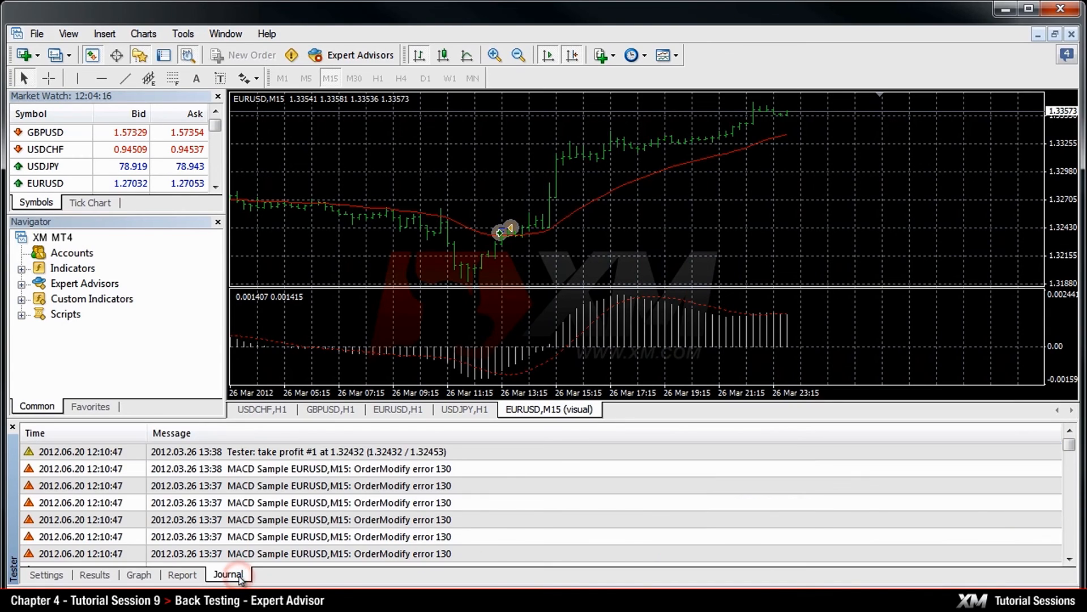